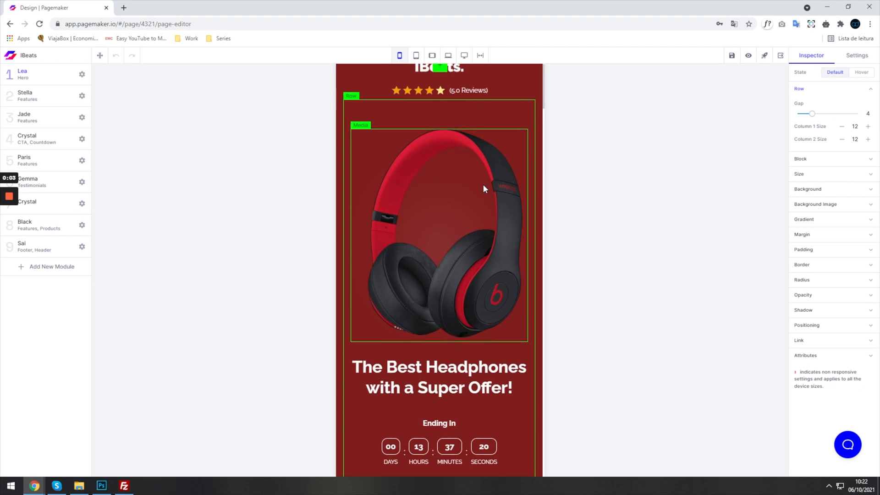
# Confirm 'Yes, Exit' to leave the editor for the campaign analytics dashboard.
pyautogui.scroll(-3)
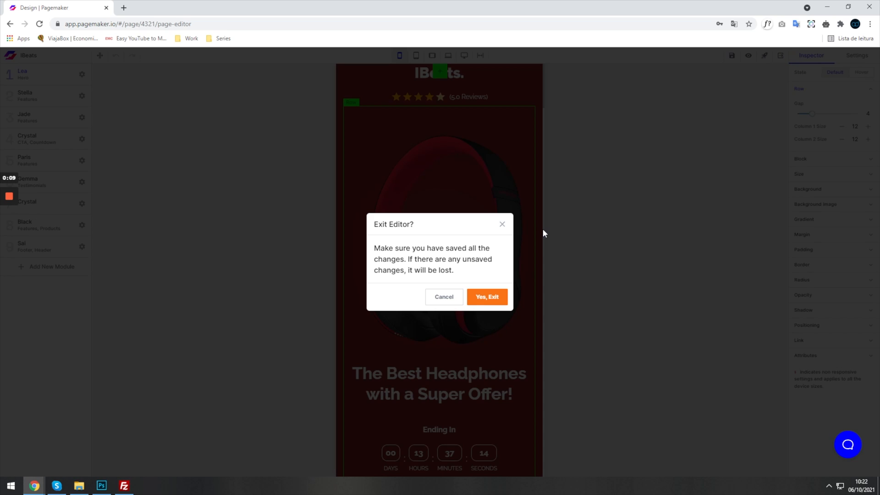
pyautogui.click(486, 296)
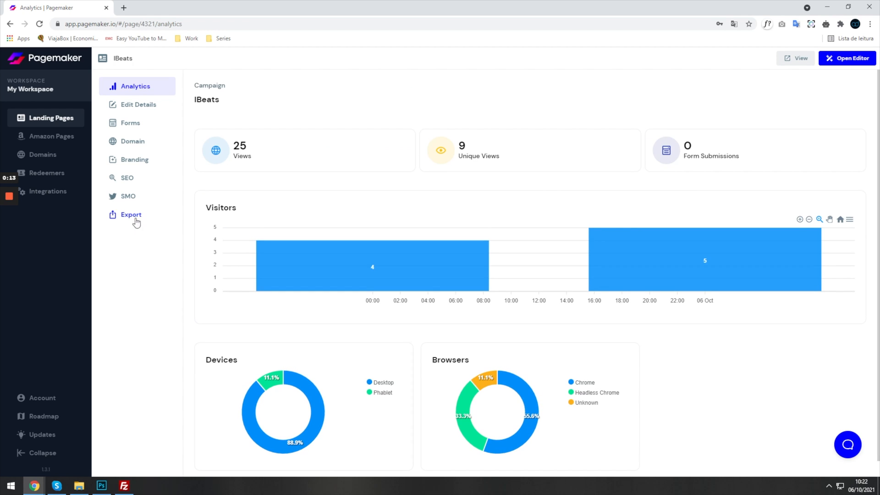
pyautogui.moveTo(131, 215)
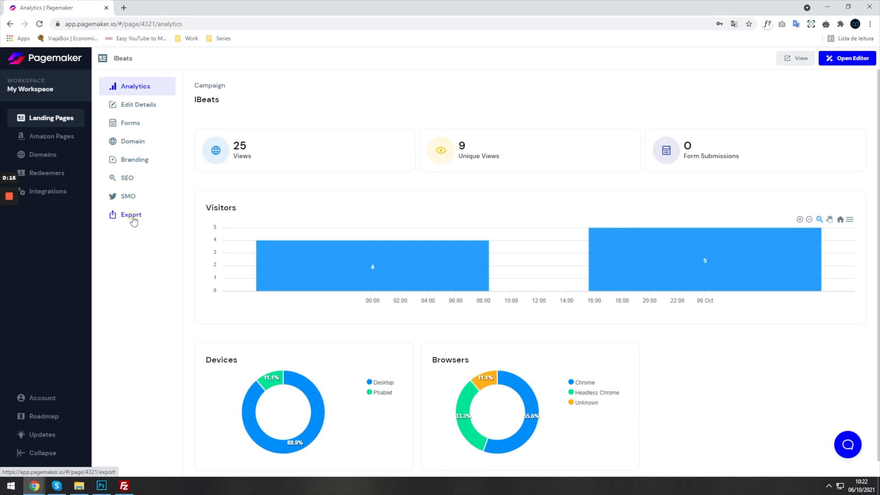
# Start a new export of the IBeats landing page from the Export sidebar.
pyautogui.click(132, 215)
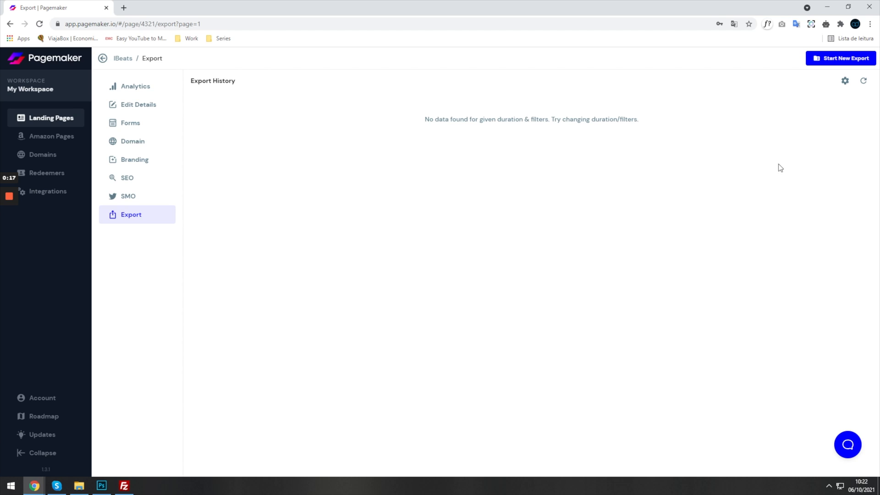
pyautogui.click(841, 58)
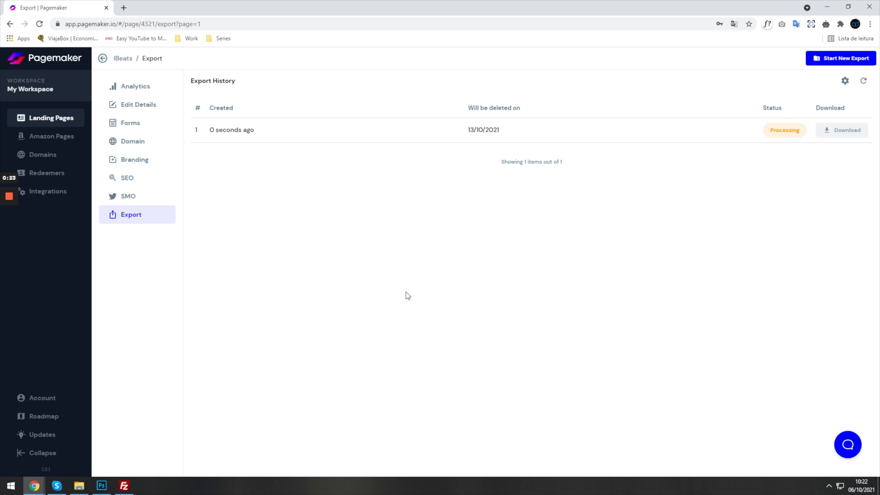
pyautogui.moveTo(574, 170)
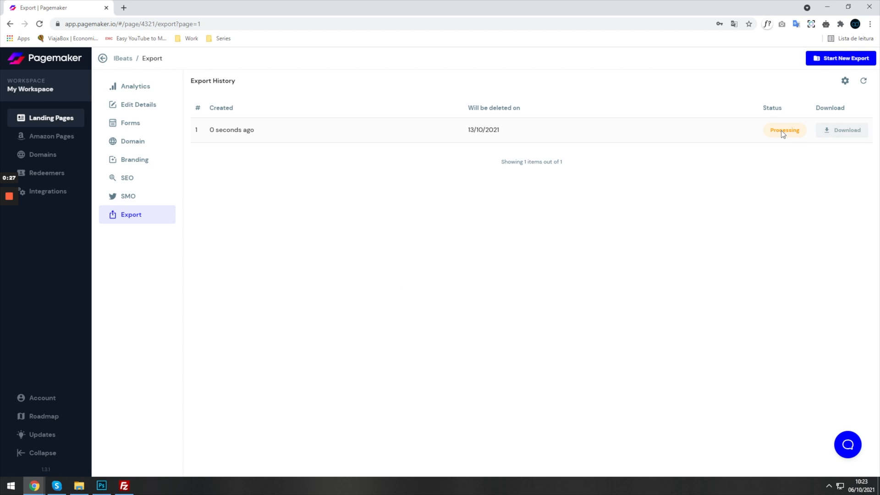
pyautogui.moveTo(764, 85)
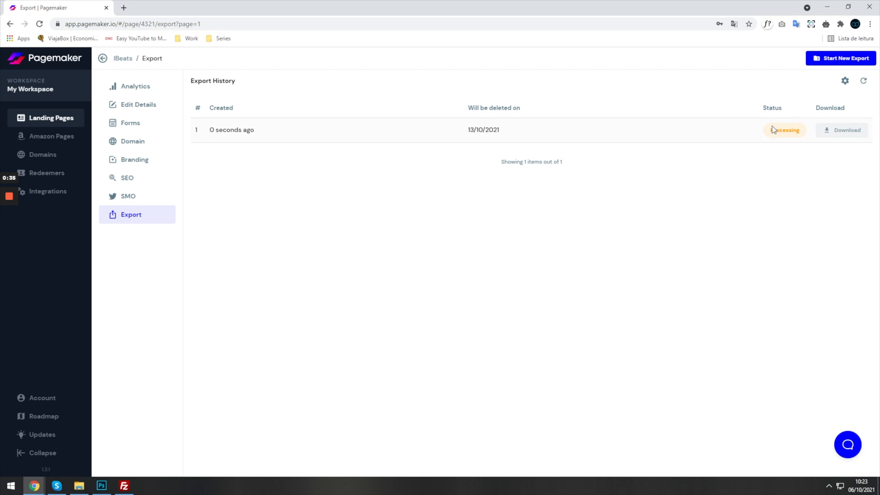
pyautogui.moveTo(776, 159)
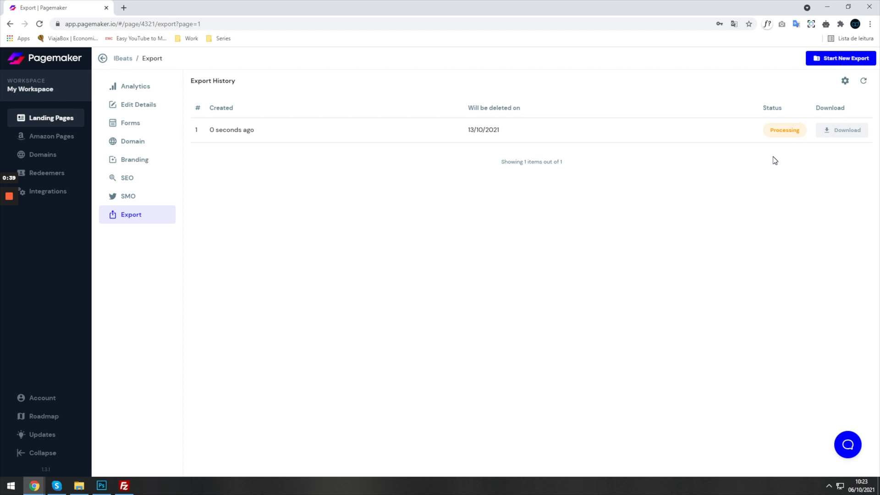
pyautogui.moveTo(760, 153)
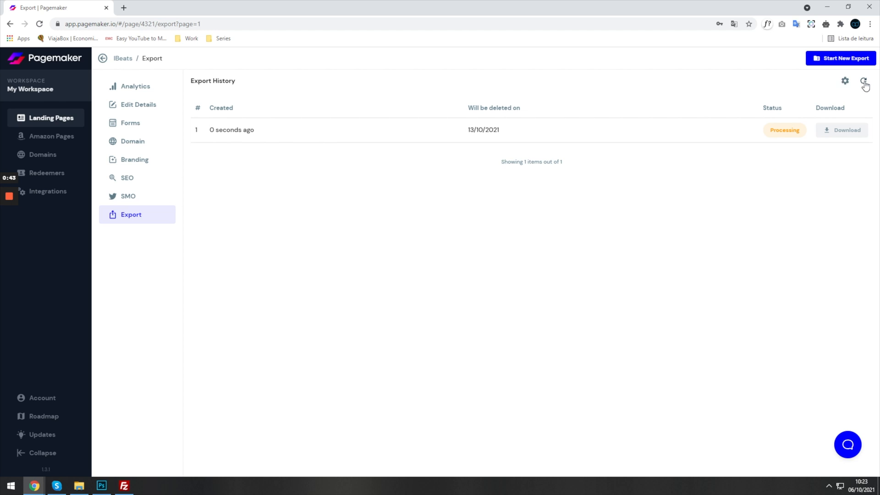
# Refresh export history to Success and download the IBeats export zip.
pyautogui.click(864, 80)
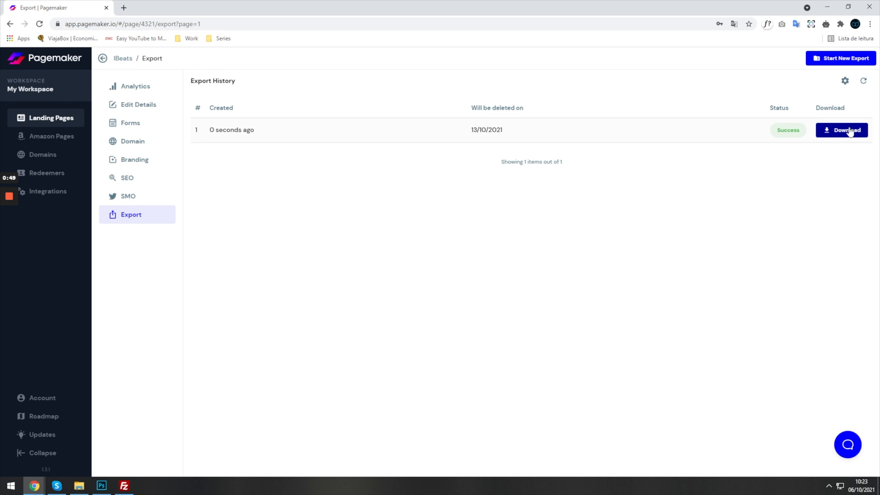
pyautogui.click(842, 129)
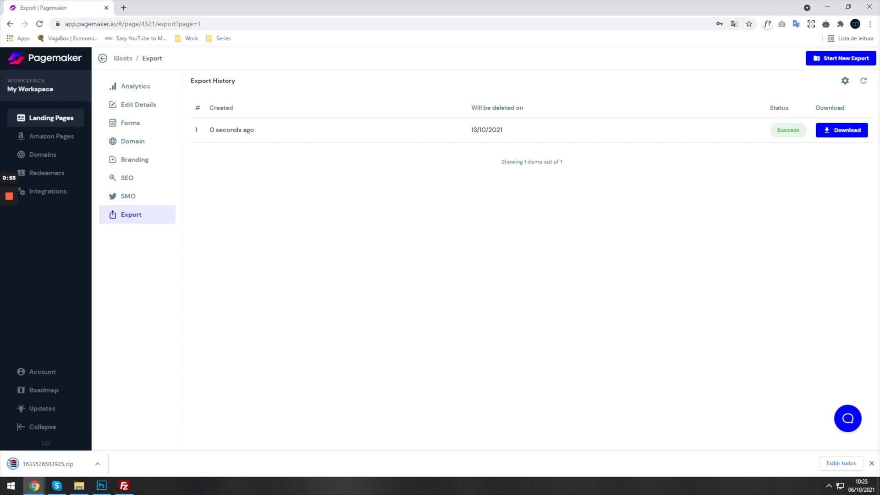
# Switch to the FTP client to upload the exported files.
pyautogui.click(124, 486)
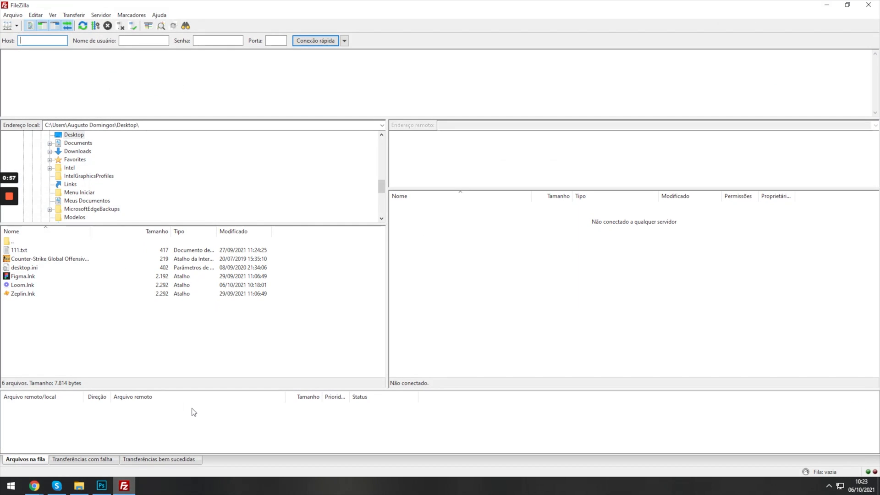
pyautogui.rightClick(494, 264)
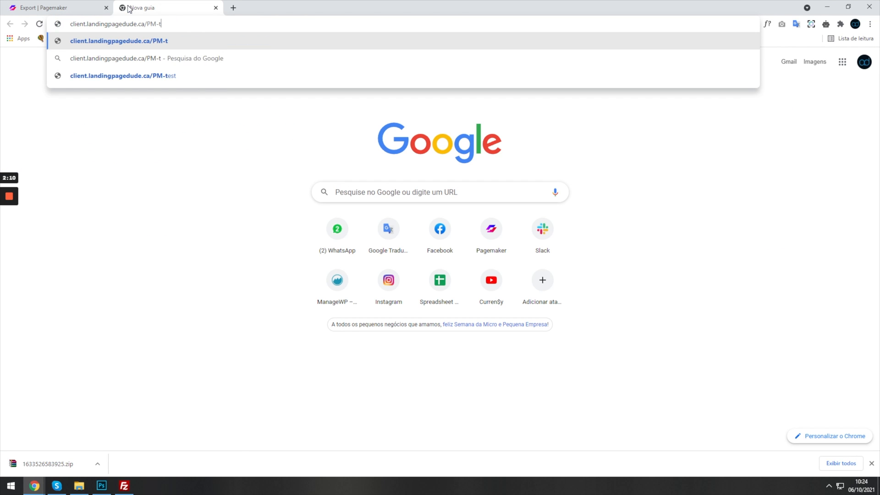
# Load client.landingpagedude.ca/PM-test/test/ and scroll through the live IBeats page sections.
pyautogui.press('Enter')
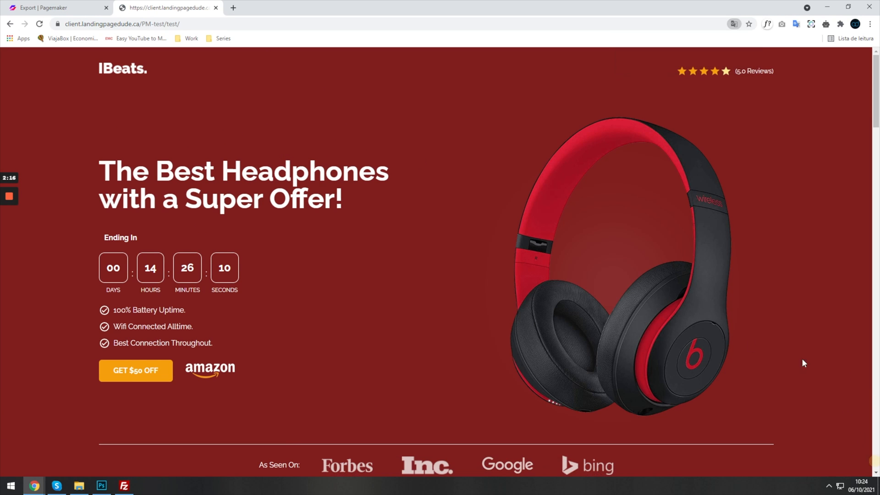
pyautogui.scroll(-3)
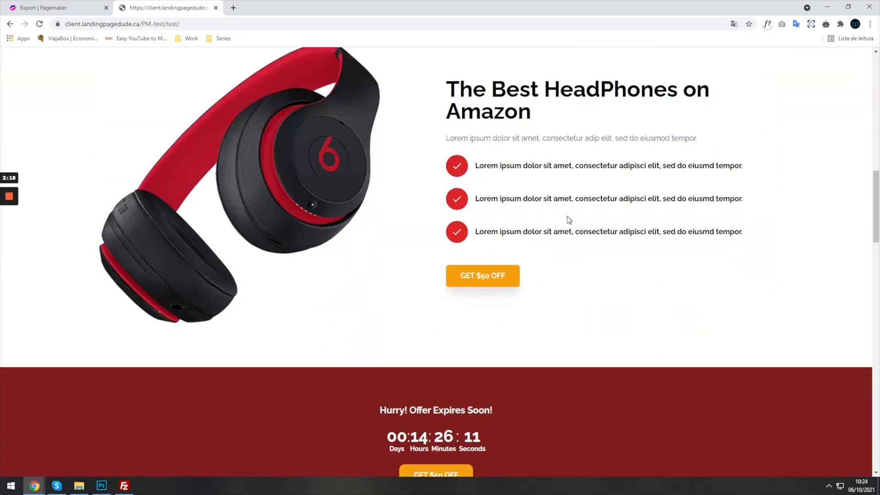
pyautogui.scroll(-3)
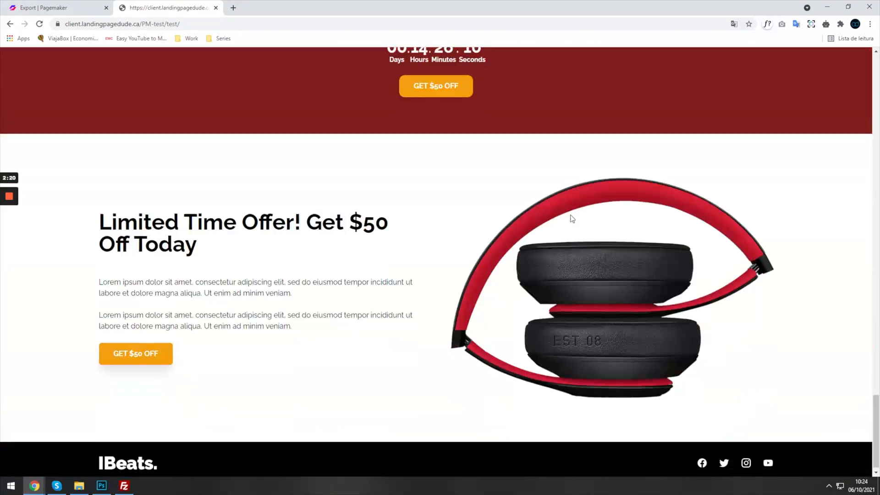
pyautogui.scroll(-3)
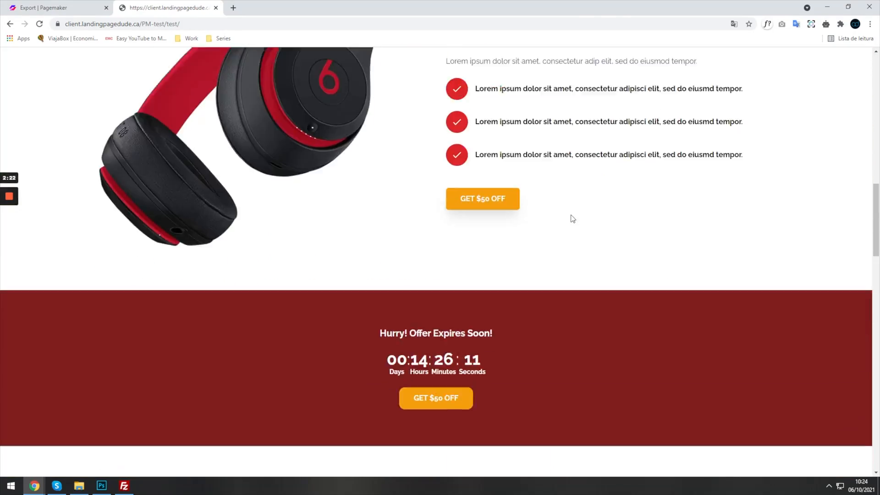